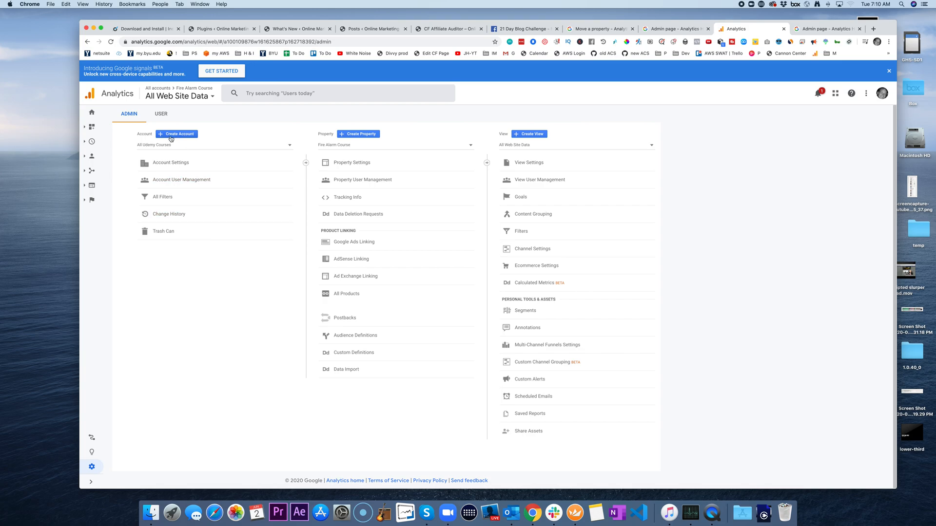
pyautogui.moveTo(209, 151)
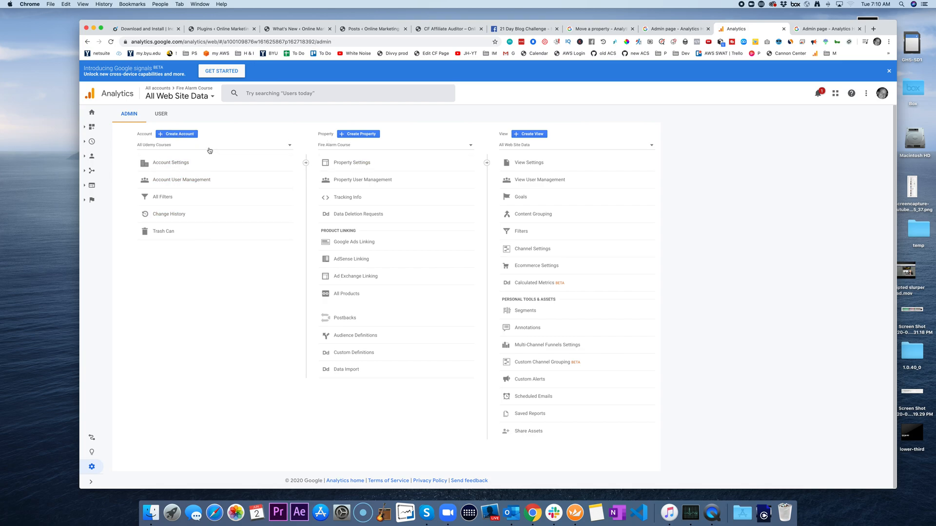
# - Look through the account list and the overview of all accounts and their properties
pyautogui.click(213, 144)
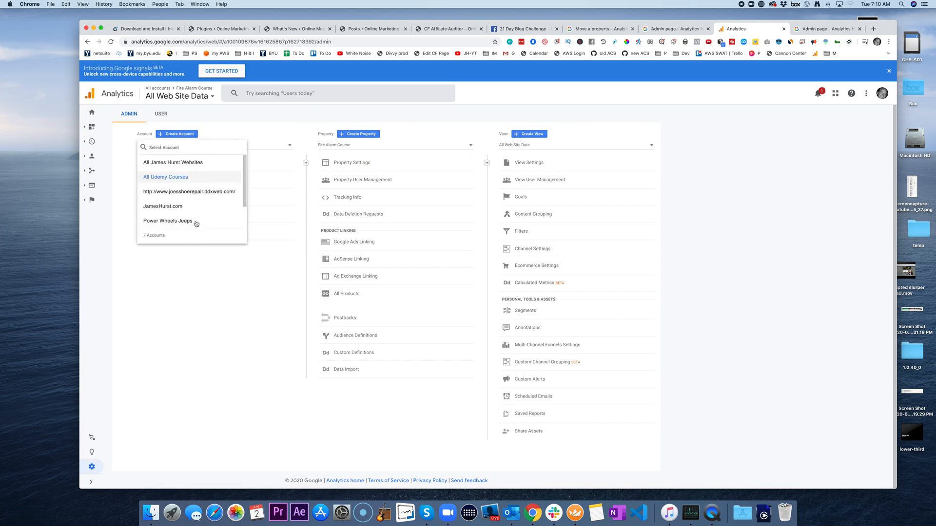
pyautogui.click(165, 176)
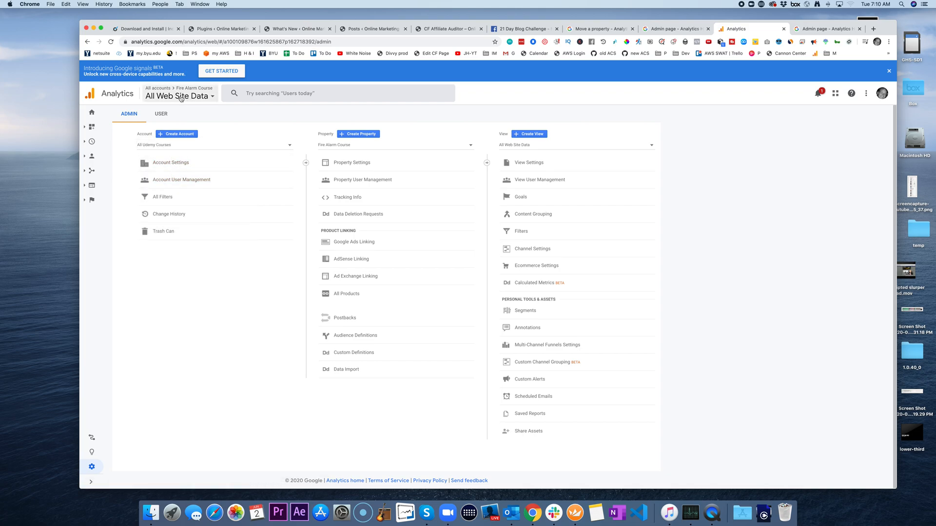
pyautogui.click(178, 96)
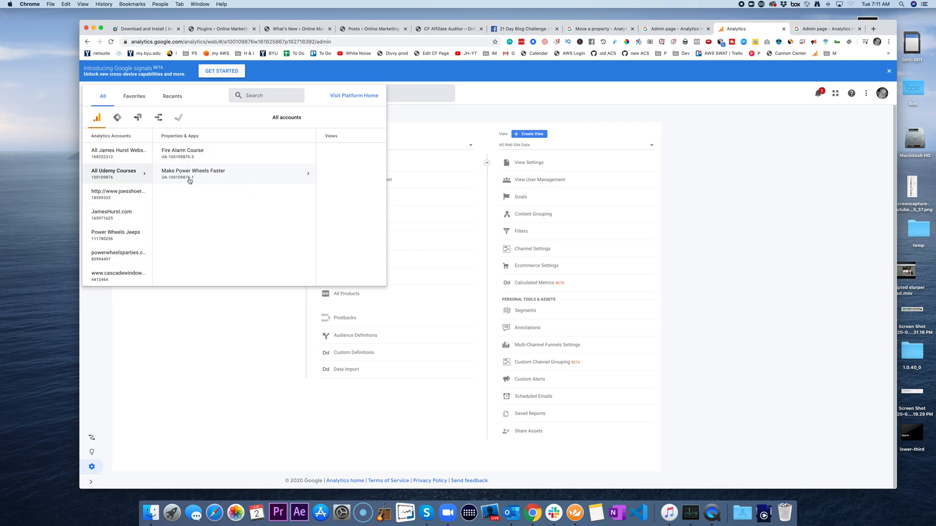
pyautogui.moveTo(121, 153)
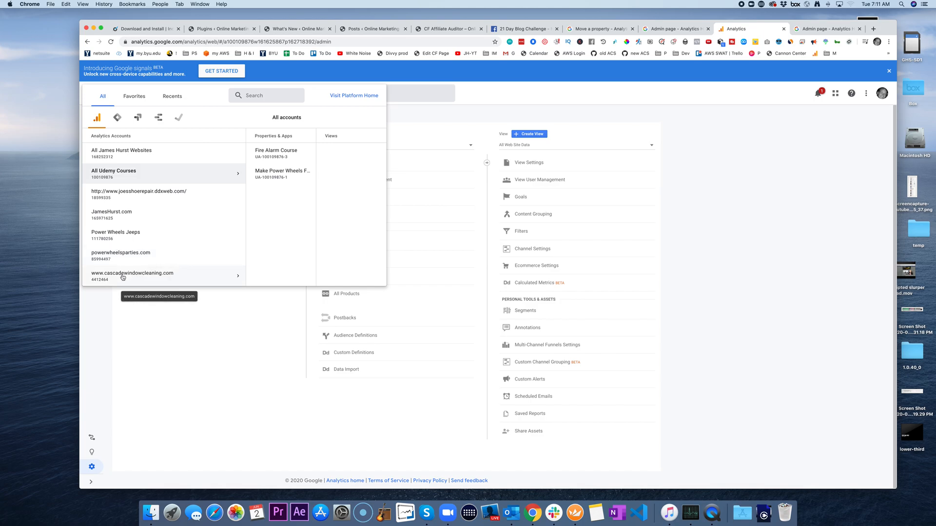
pyautogui.moveTo(146, 262)
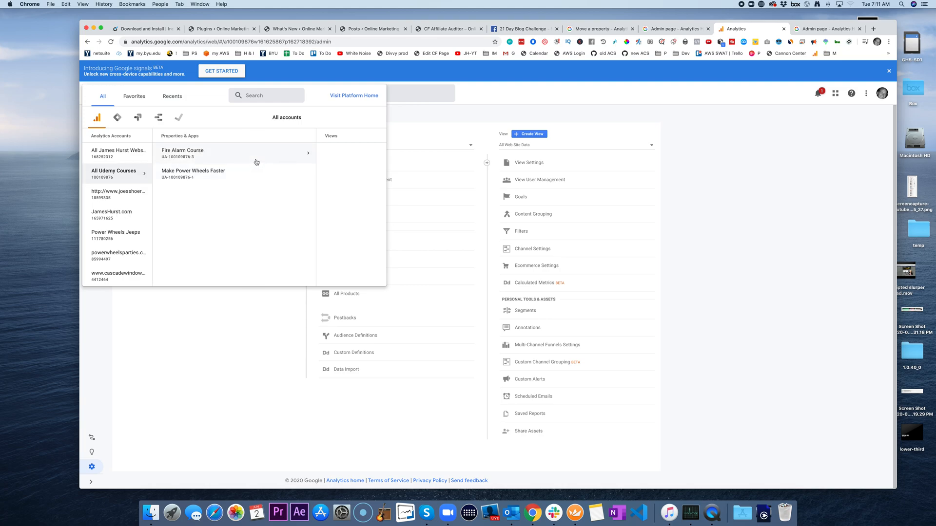
pyautogui.moveTo(239, 225)
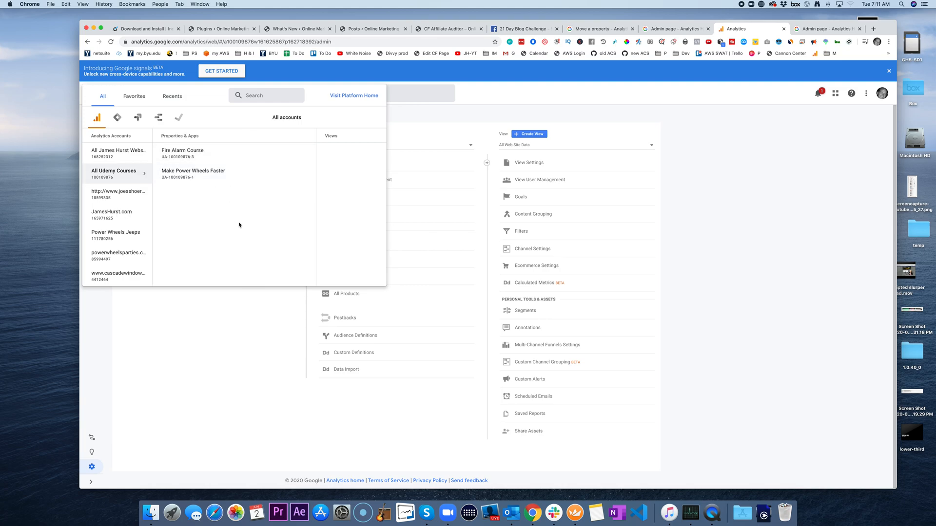
pyautogui.moveTo(152, 216)
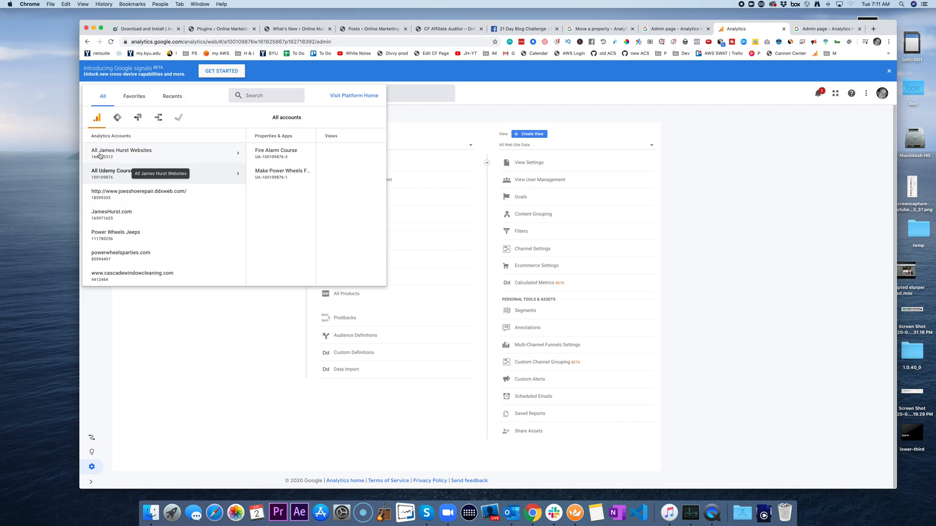
pyautogui.moveTo(138, 155)
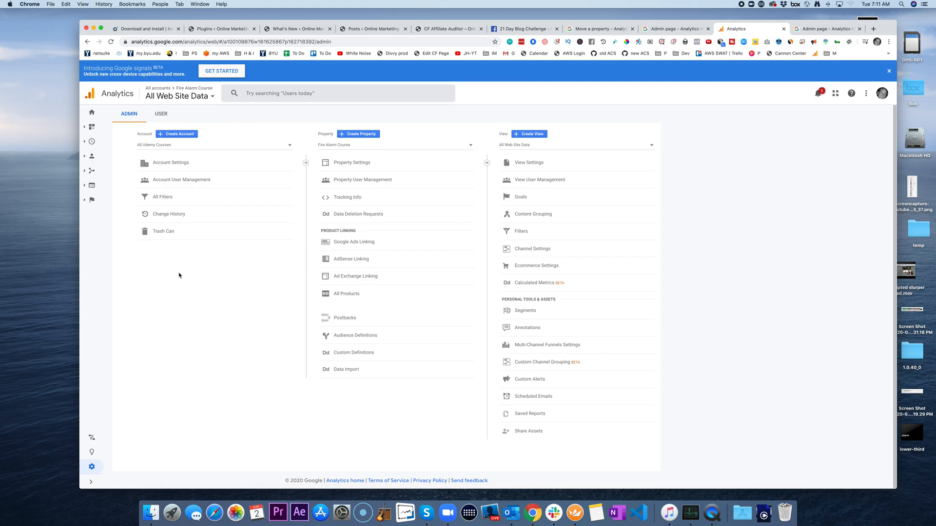
pyautogui.moveTo(92, 468)
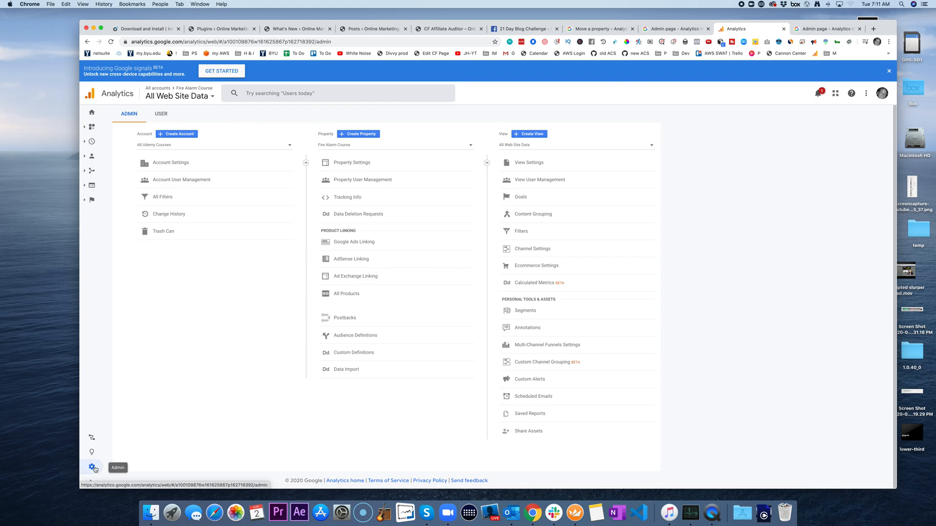
pyautogui.moveTo(192, 146)
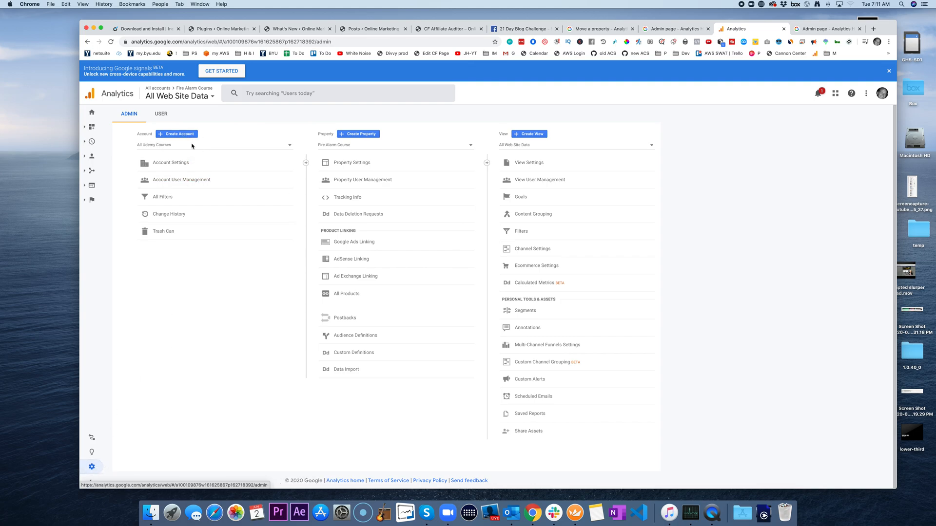
# - Switch to the joesshoerepair.ddxweb.com account and bring up its Property Settings
pyautogui.click(214, 146)
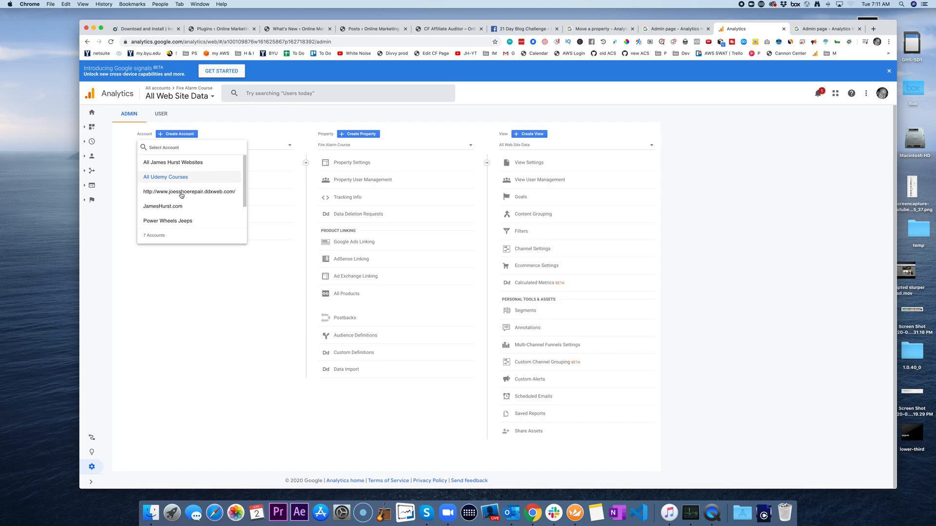
pyautogui.click(188, 192)
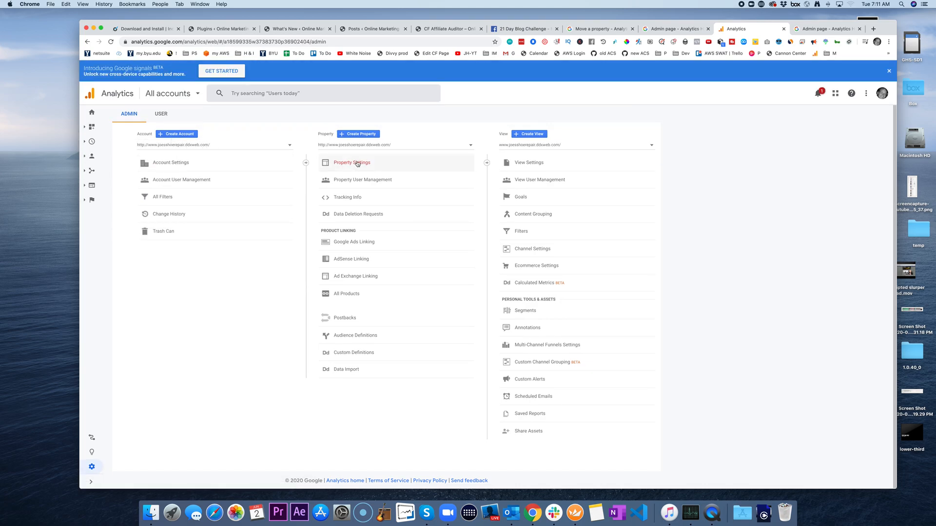
pyautogui.click(351, 162)
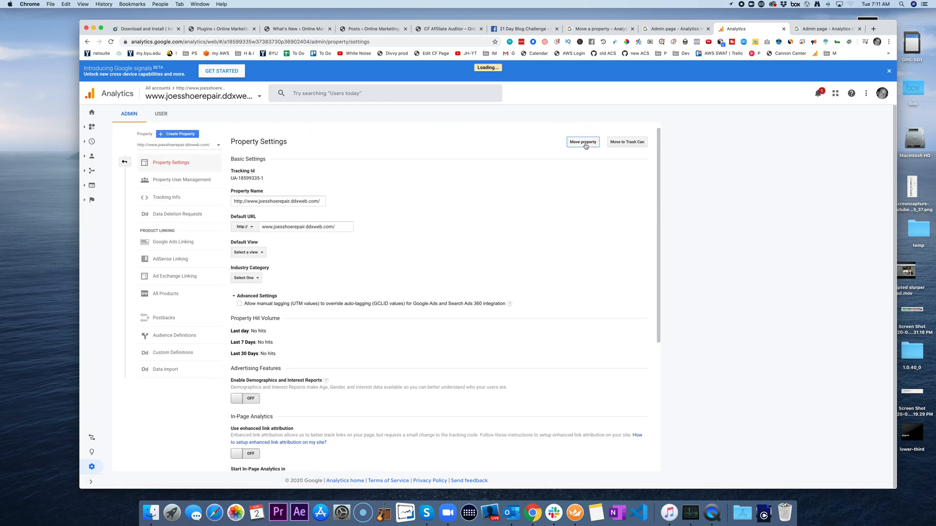
# - Move joesshoerepair.ddxweb.com to All James Hurst Websites, confirming the changes, then return home
pyautogui.click(582, 142)
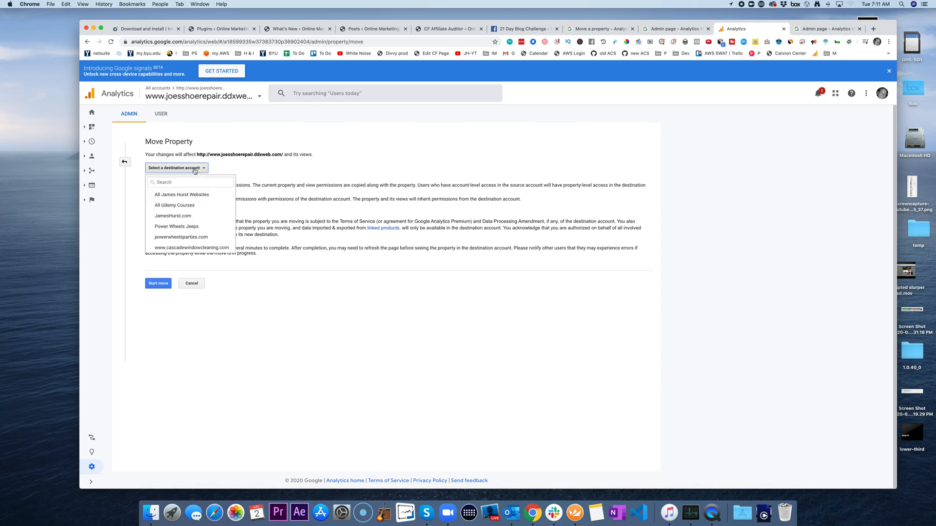
pyautogui.click(181, 194)
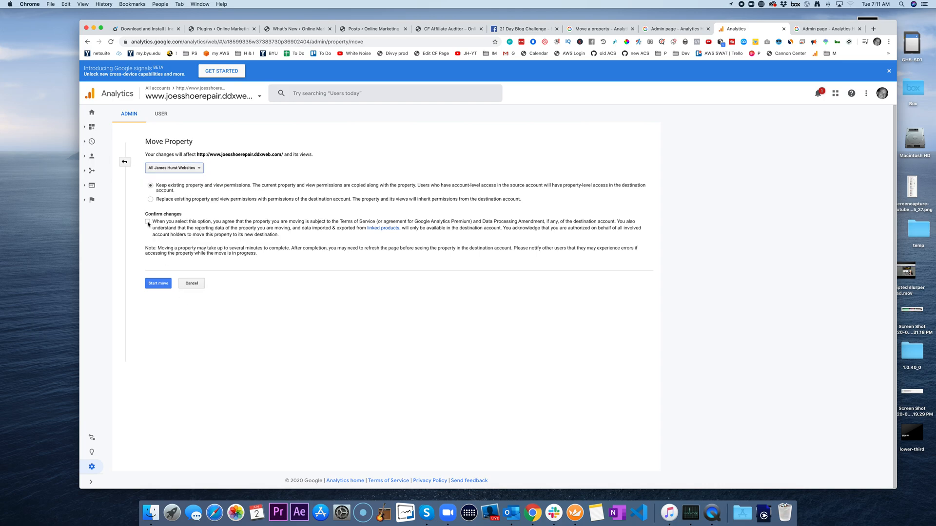
pyautogui.click(157, 283)
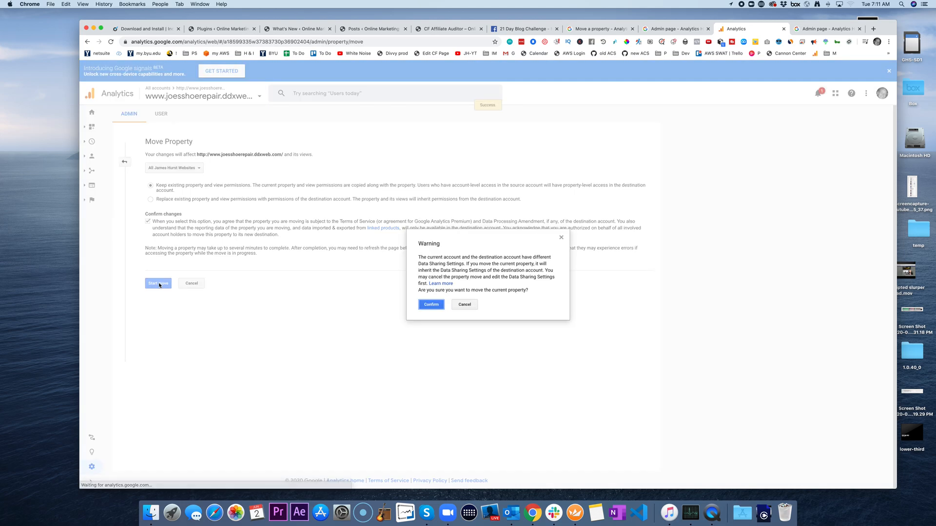
pyautogui.click(431, 304)
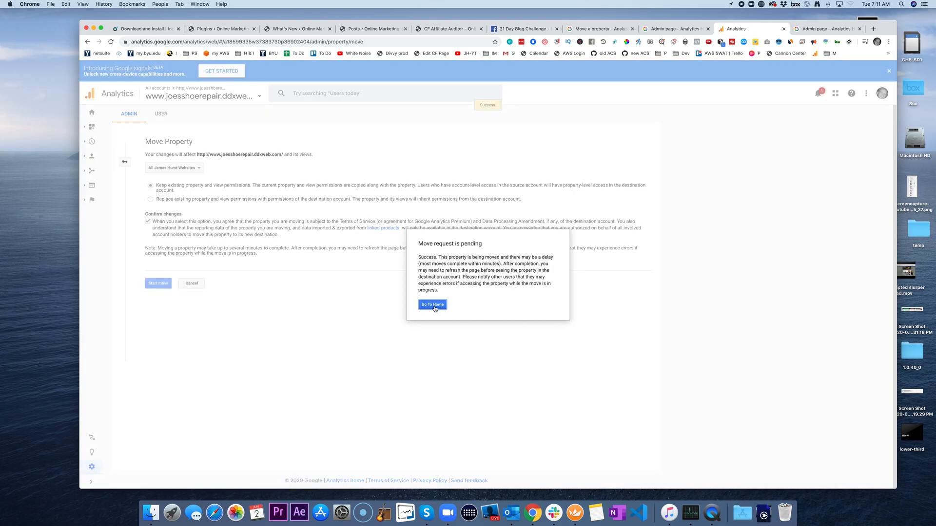
pyautogui.click(433, 306)
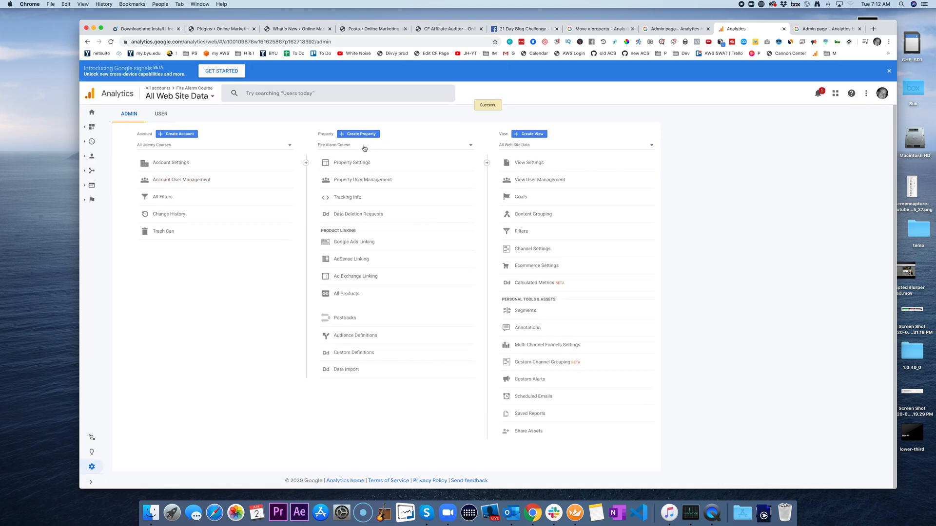
# - Move Fire Alarm Course to All James Hurst Websites, confirming the terms, then return home
pyautogui.click(351, 163)
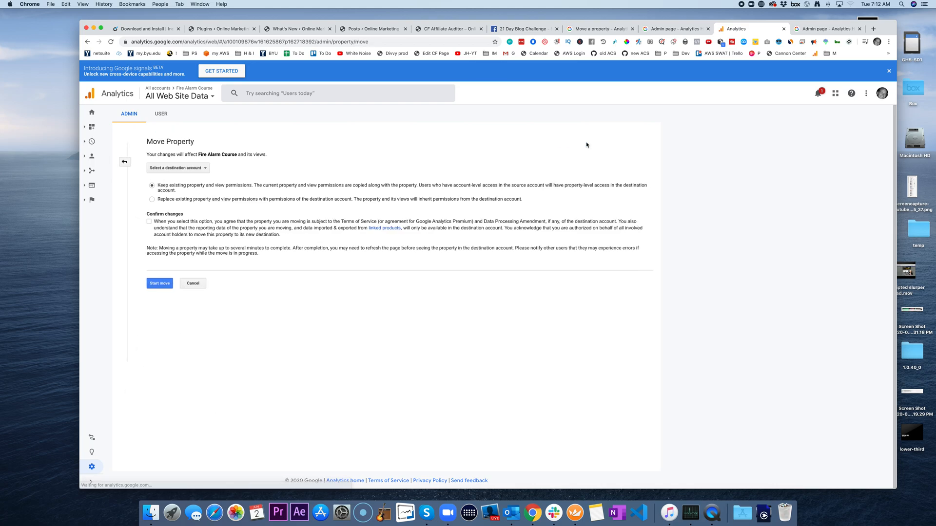
pyautogui.click(177, 168)
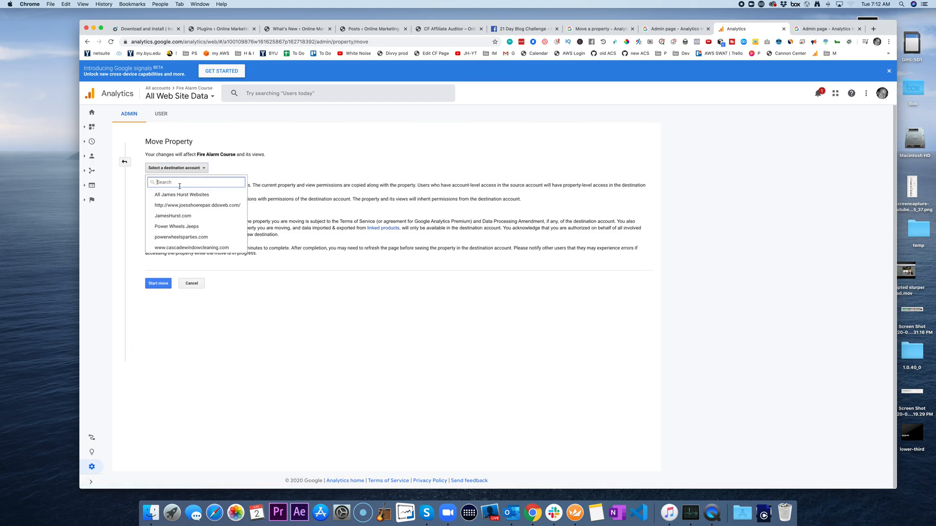
pyautogui.click(181, 195)
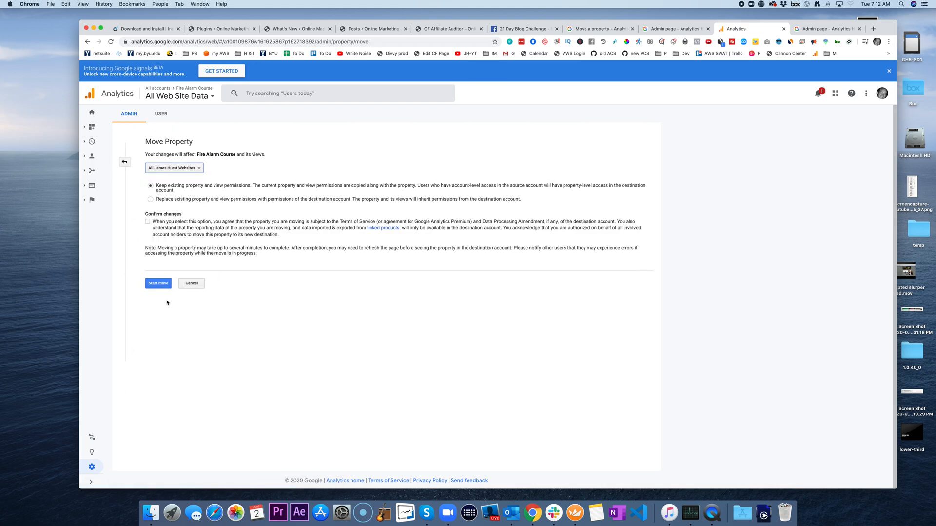
pyautogui.click(158, 283)
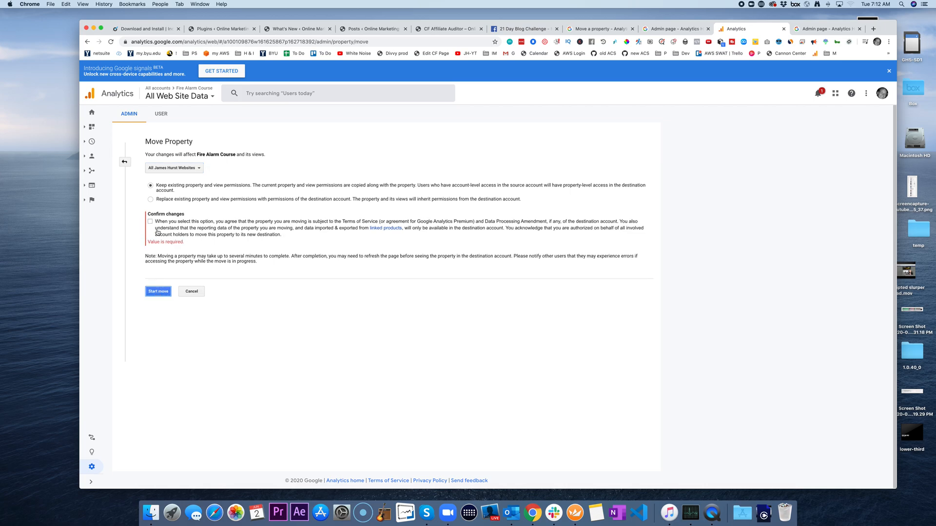
pyautogui.click(158, 292)
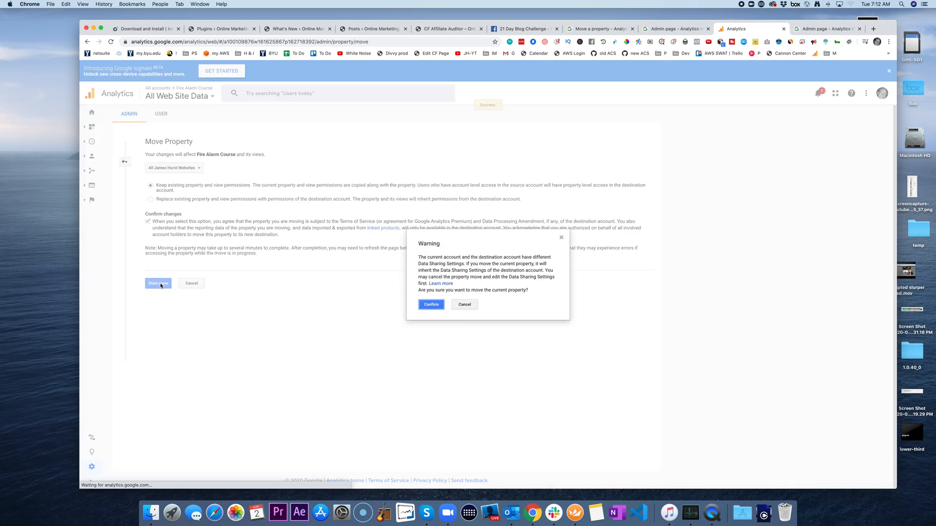
pyautogui.click(431, 304)
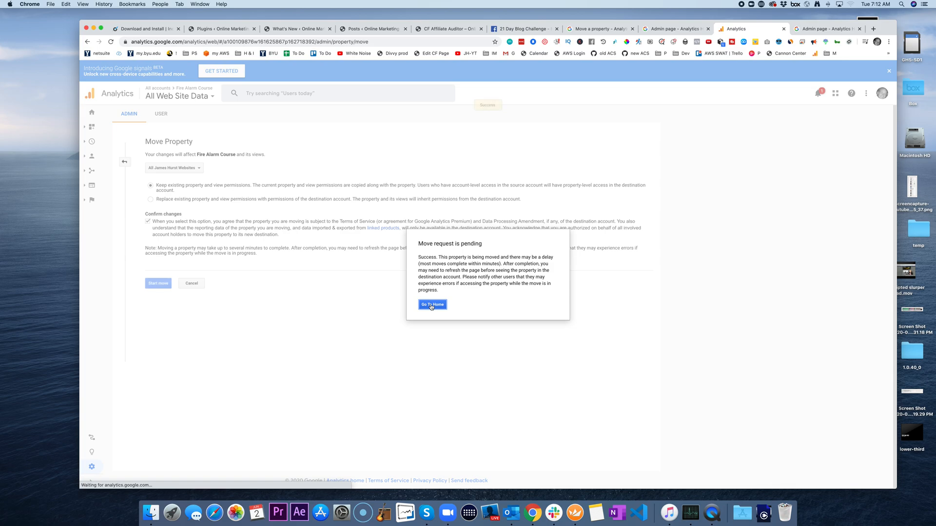
pyautogui.click(432, 305)
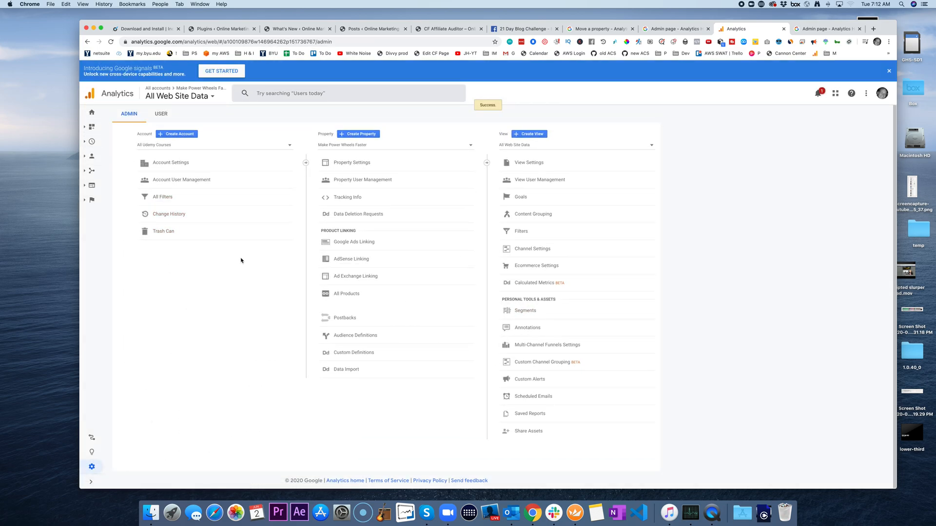
# - Open All James Hurst Websites to see Fire Alarm Course and joesshoerepair.ddxweb.com listed
pyautogui.click(180, 96)
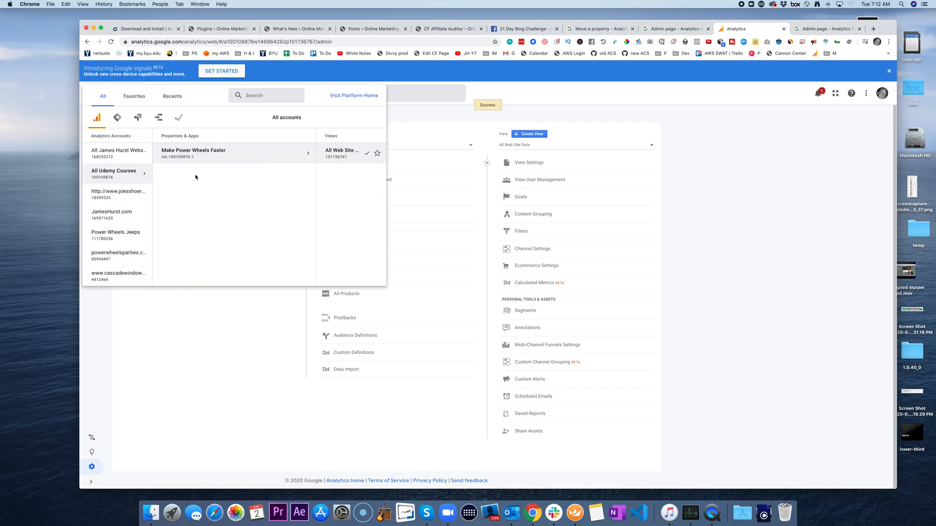
pyautogui.click(114, 152)
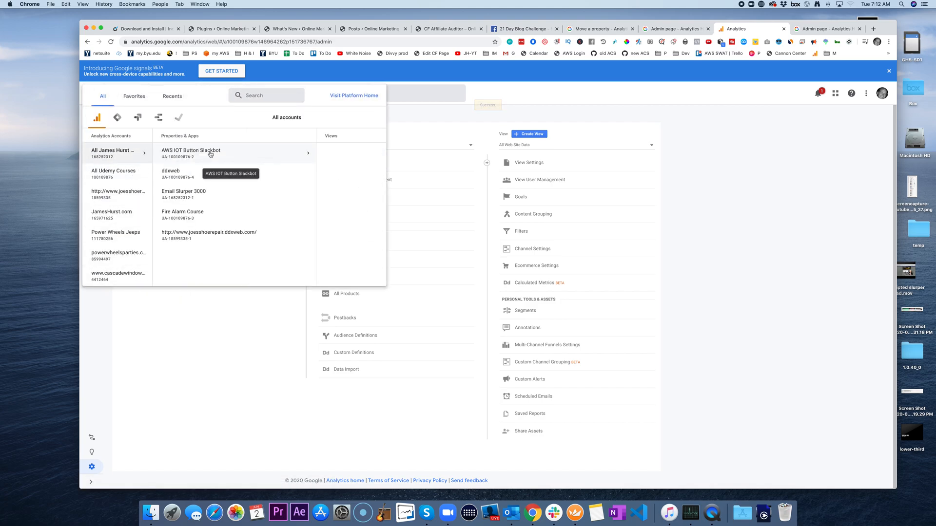